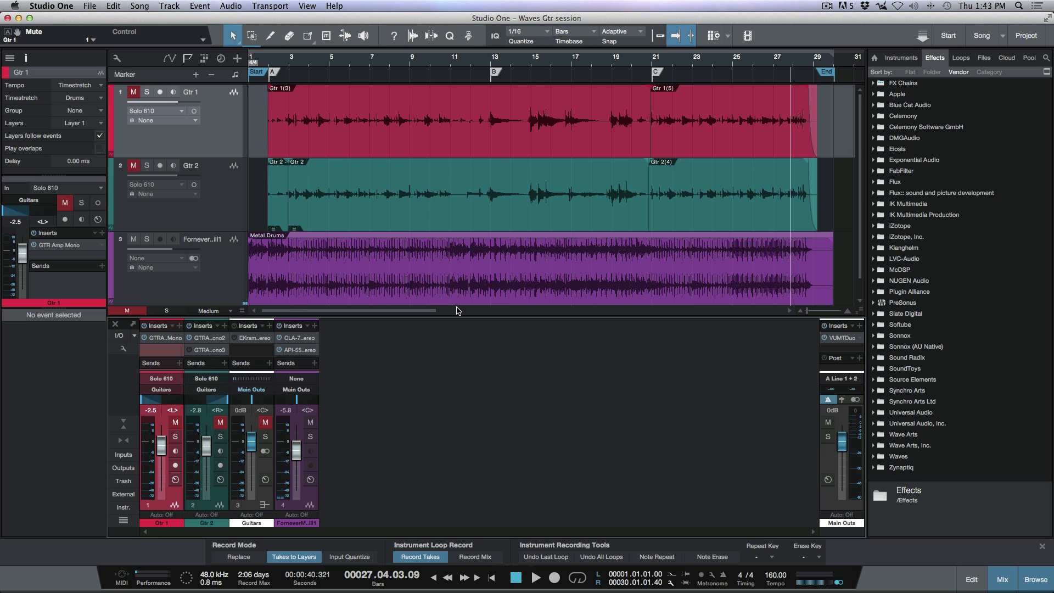
# - Bring up the GTR Amp inserts for Gtr 1 and Gtr 2 (Crunch and Hot amp types) and review them
pyautogui.click(265, 422)
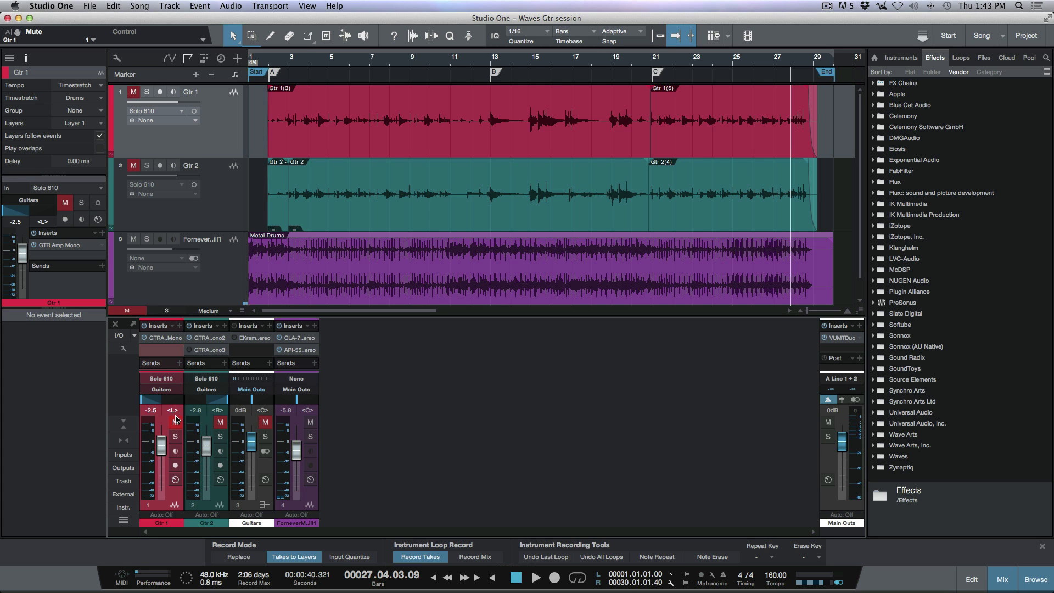
pyautogui.moveTo(196, 437)
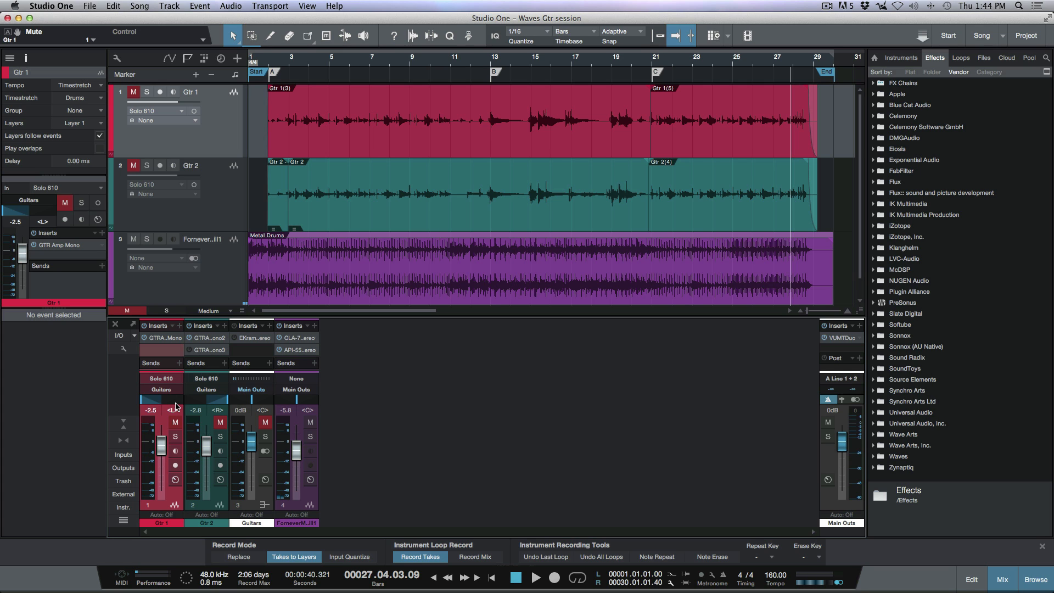
pyautogui.doubleClick(68, 245)
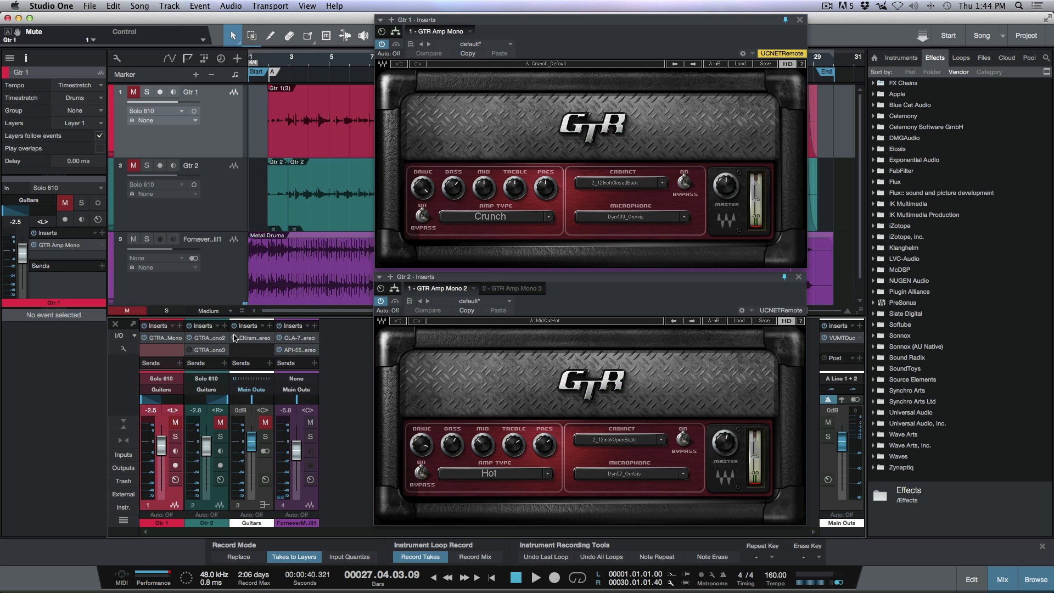
pyautogui.click(254, 337)
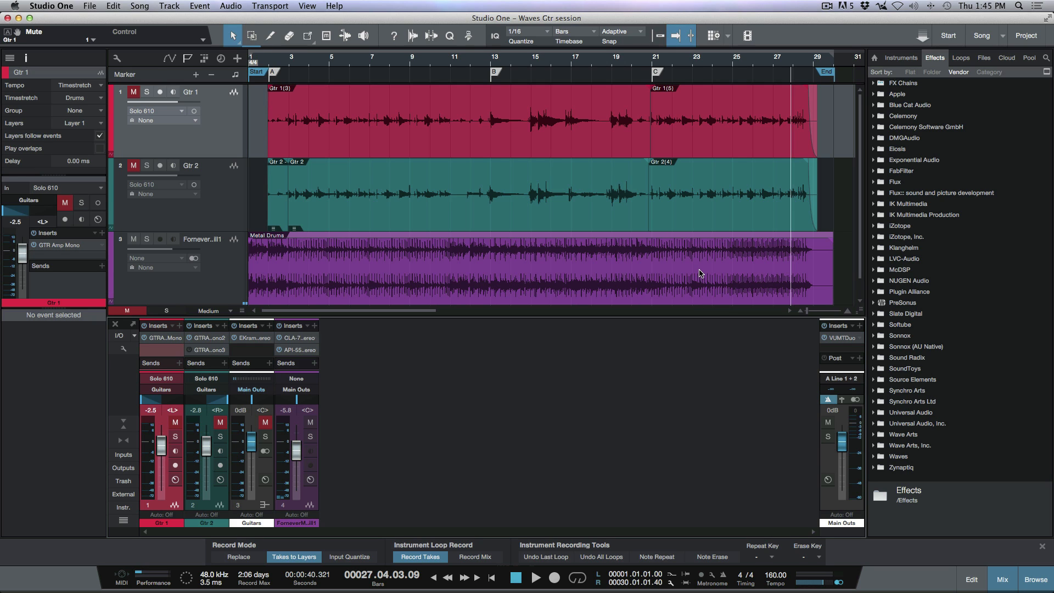
pyautogui.moveTo(240, 218)
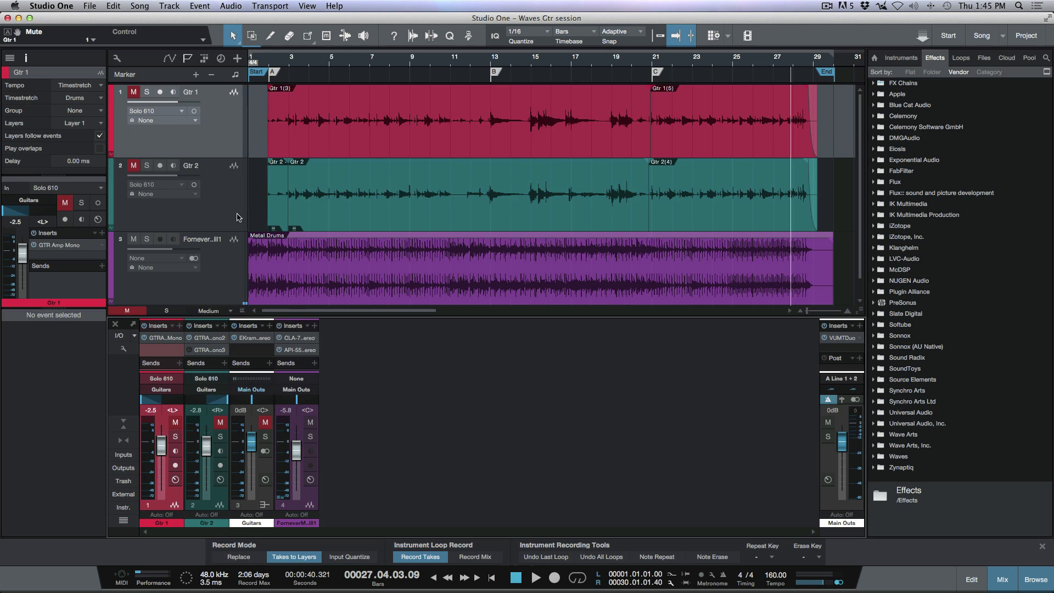
# - Select the Gtr 2 track to show its two GTR Amp Mono inserts
pyautogui.click(190, 165)
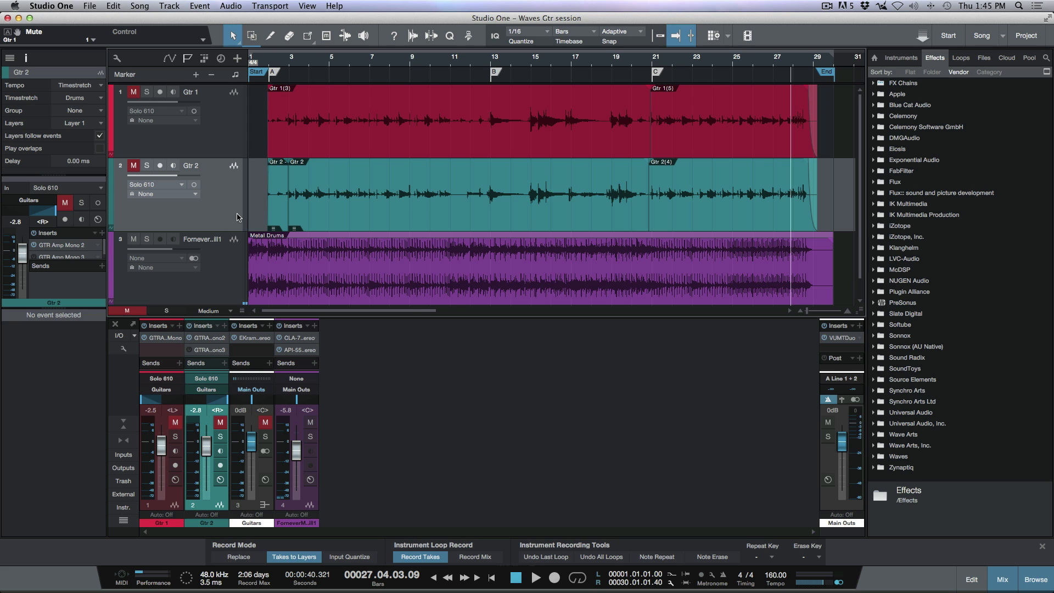
pyautogui.doubleClick(60, 244)
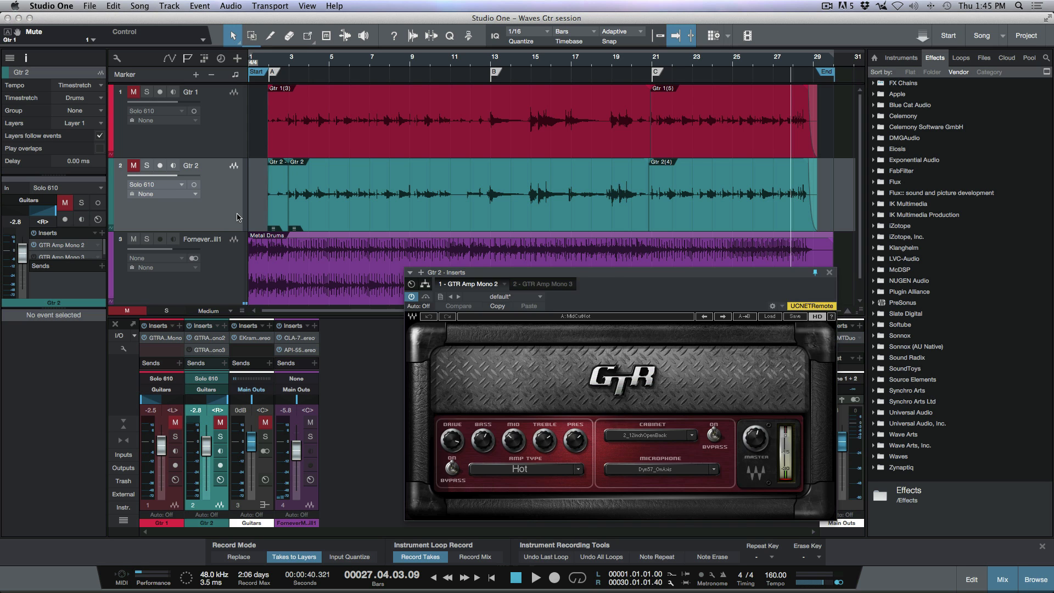
pyautogui.click(829, 272)
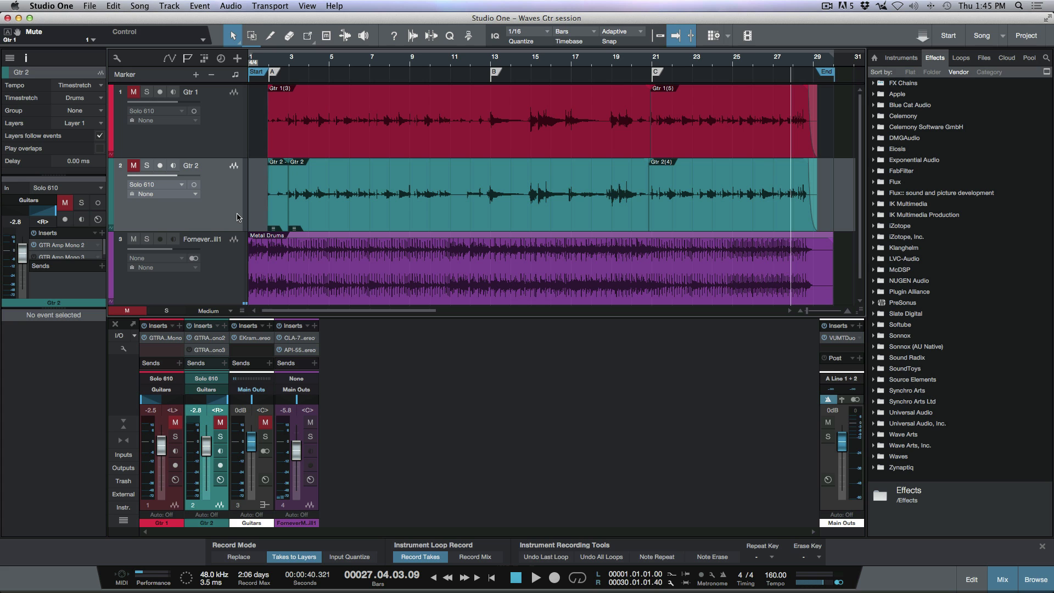